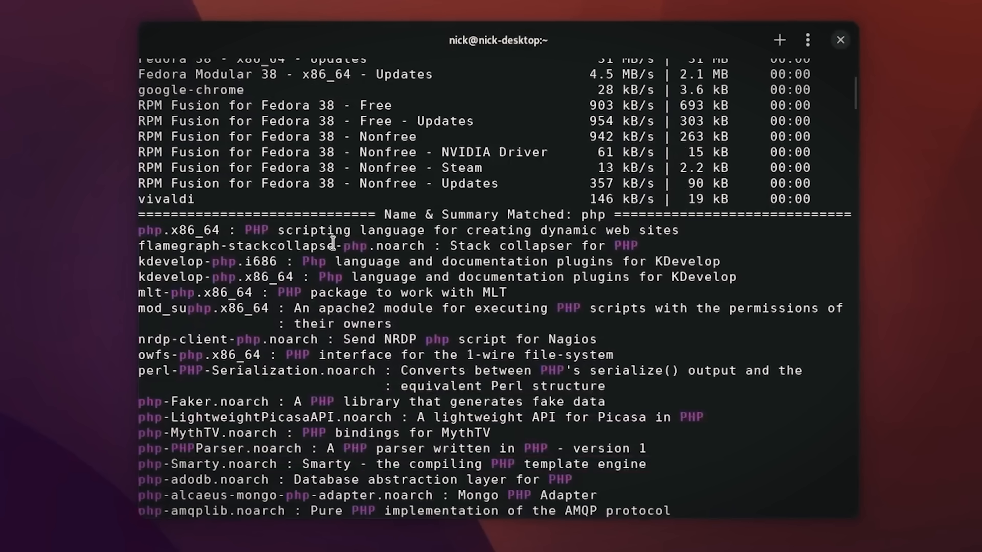
- Scroll through the dnf search php results and focus the terminal for the xsnow install
scroll("down", 3)
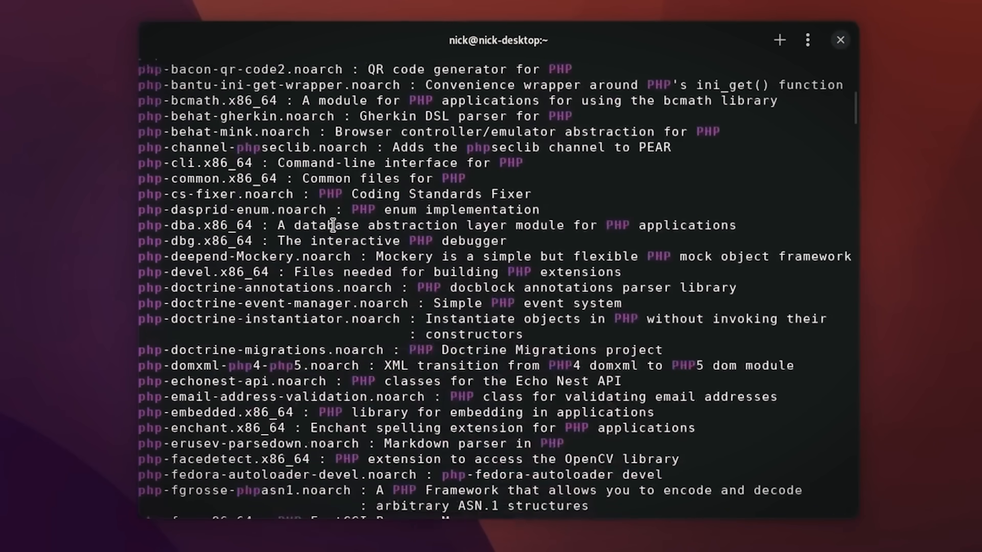
scroll("down", 3)
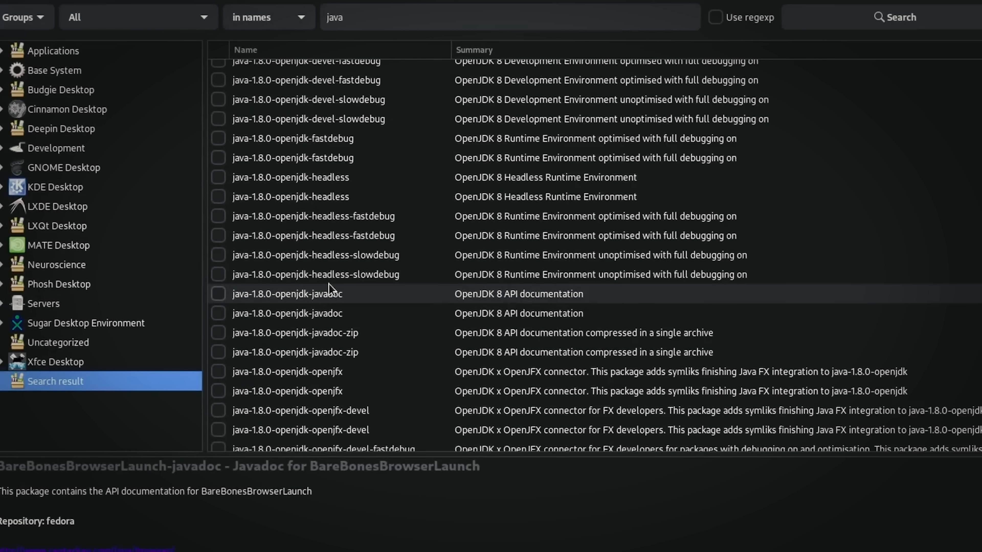
scroll("down", 3)
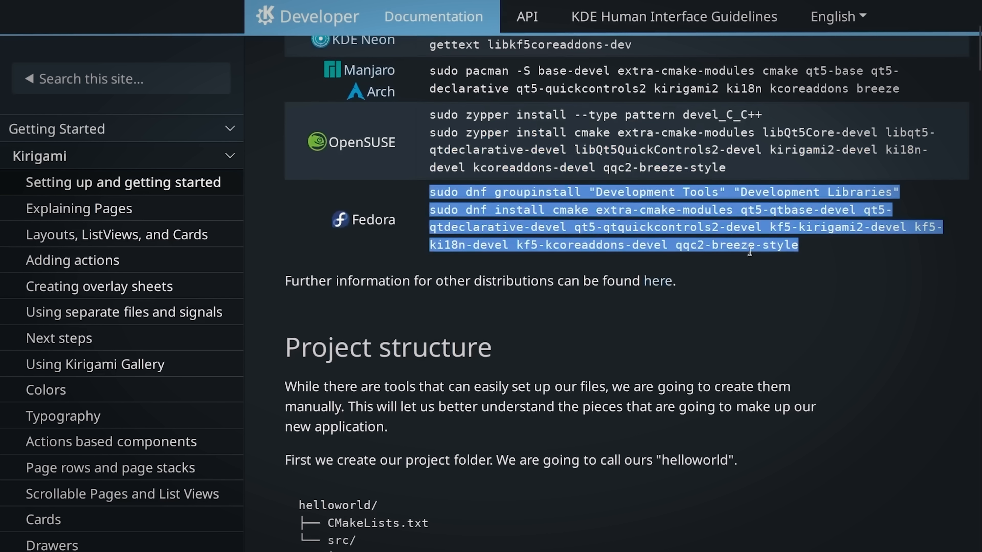
left_click(523, 198)
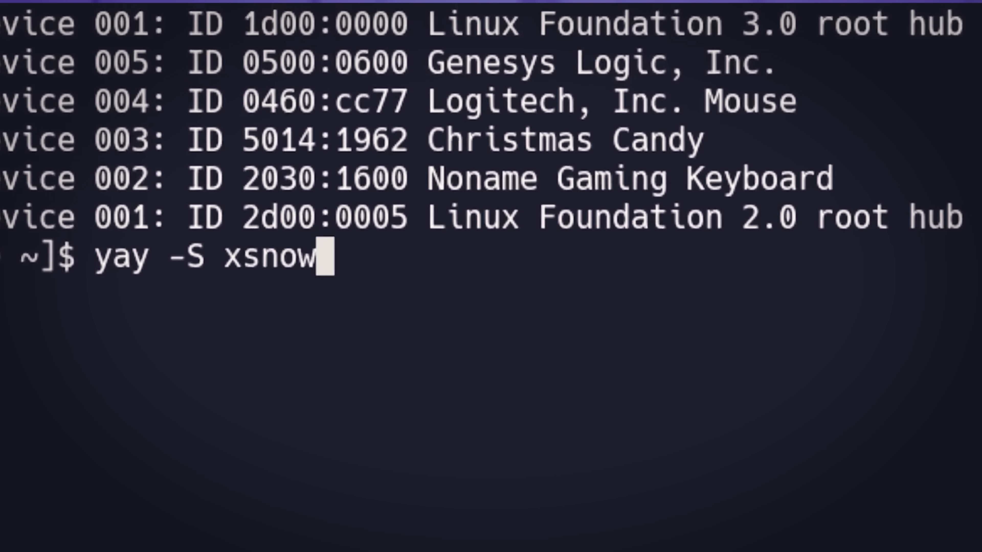
- Run xsnow and start typing a curl command to raw.githubusercontent
key("Return")
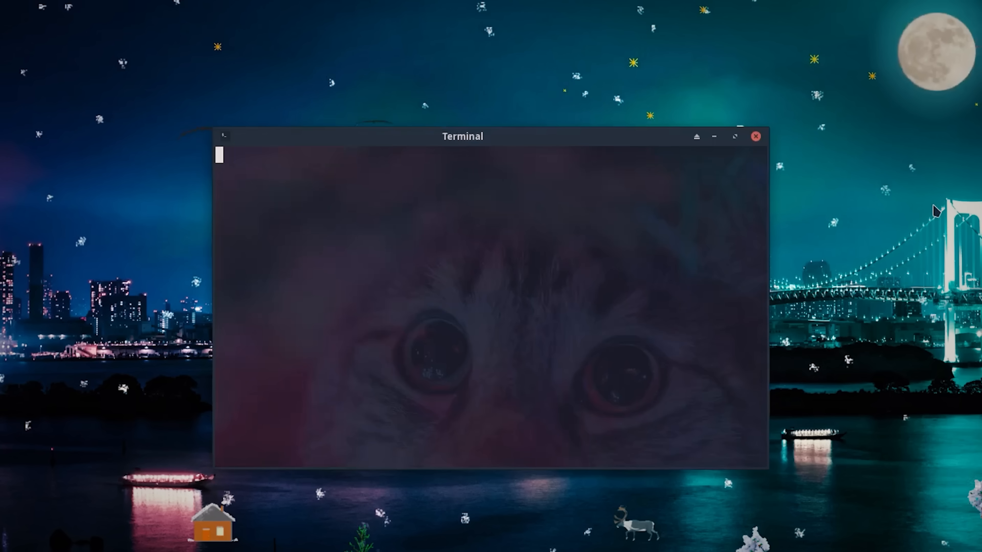
type("curl https:")
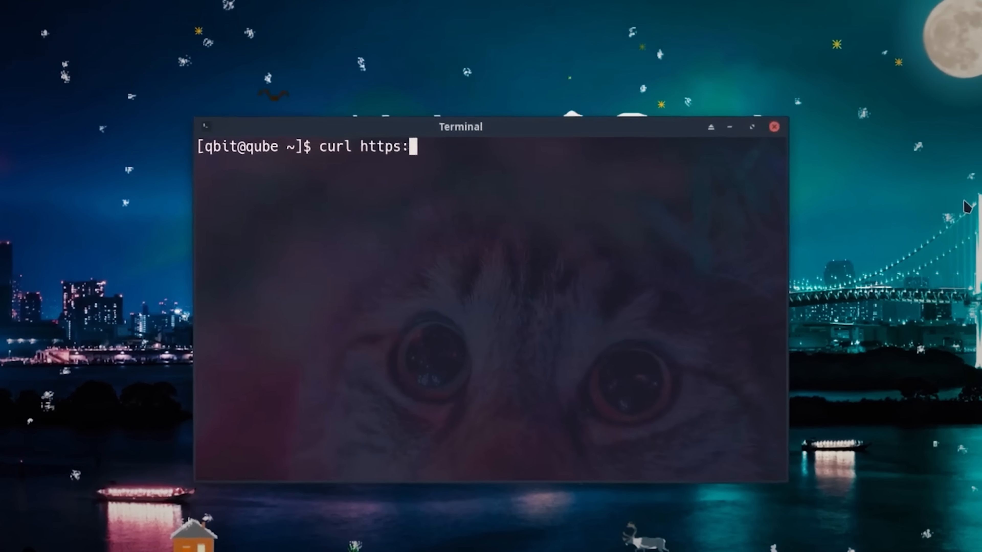
type("//raw.githubuser")
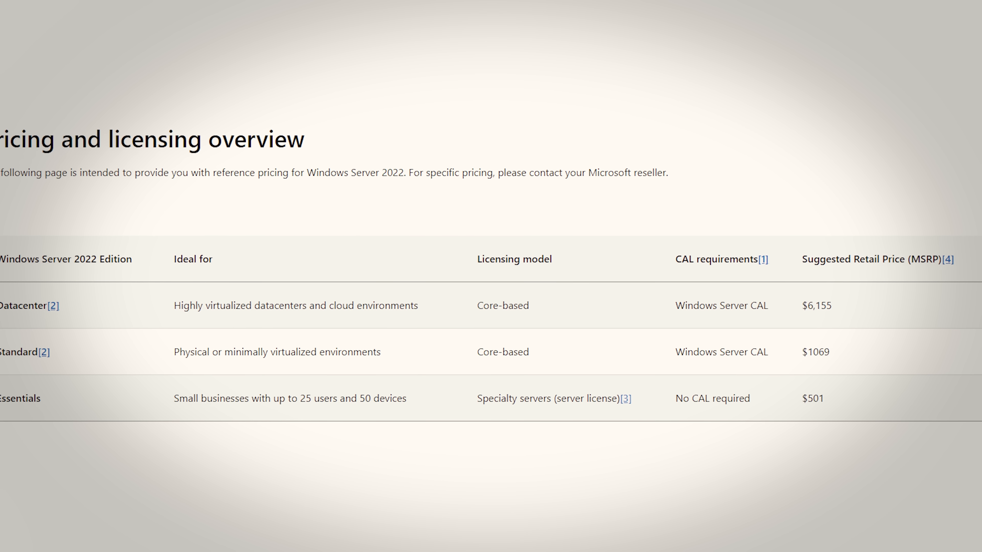
- Scroll the Windows Server 2022 pricing table sideways
scroll("left", 3)
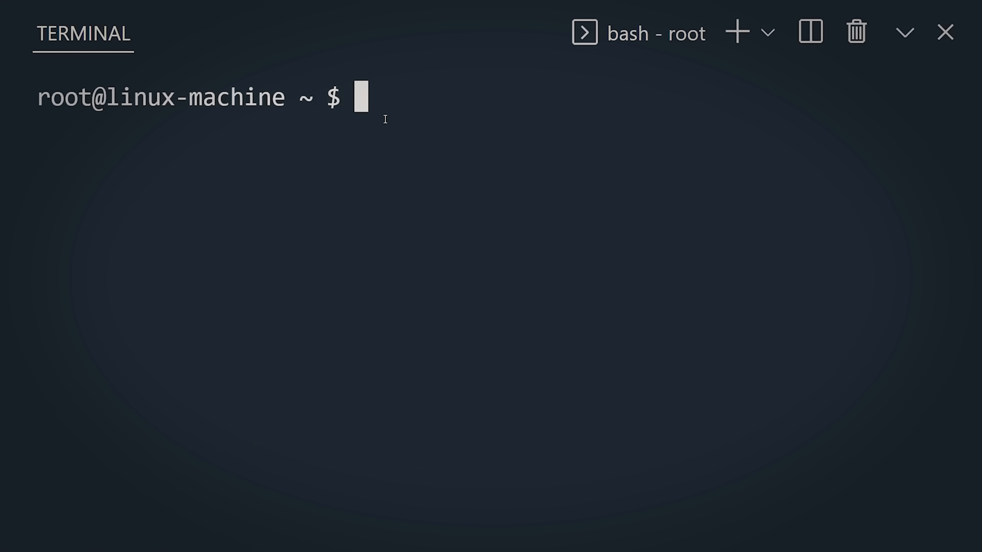
- Enter du -h screenplay.txt to check the file's disk usage
type("du -h screenplay.txt")
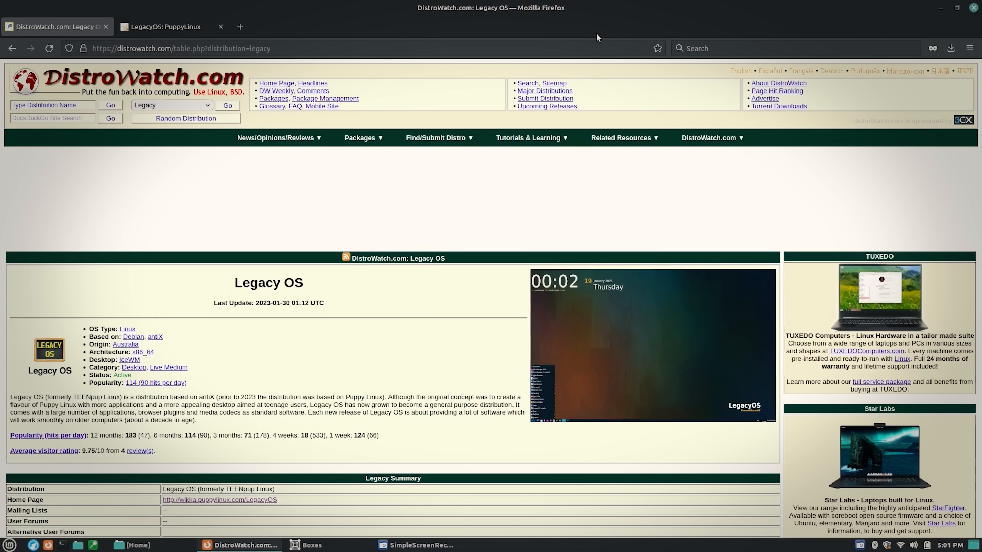
- Focus the Firefox window and scroll down the Torvalds biography article
left_click(164, 27)
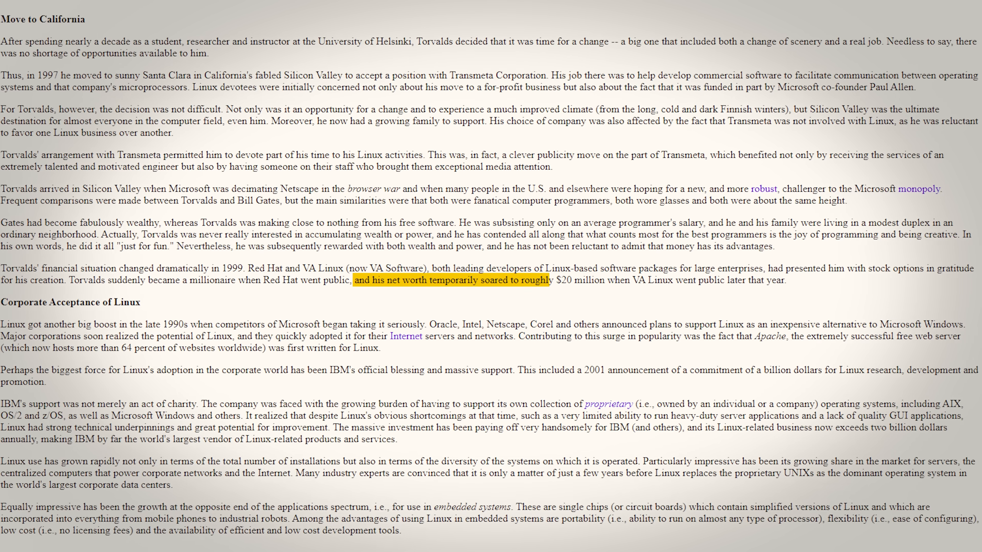
scroll("down", 3)
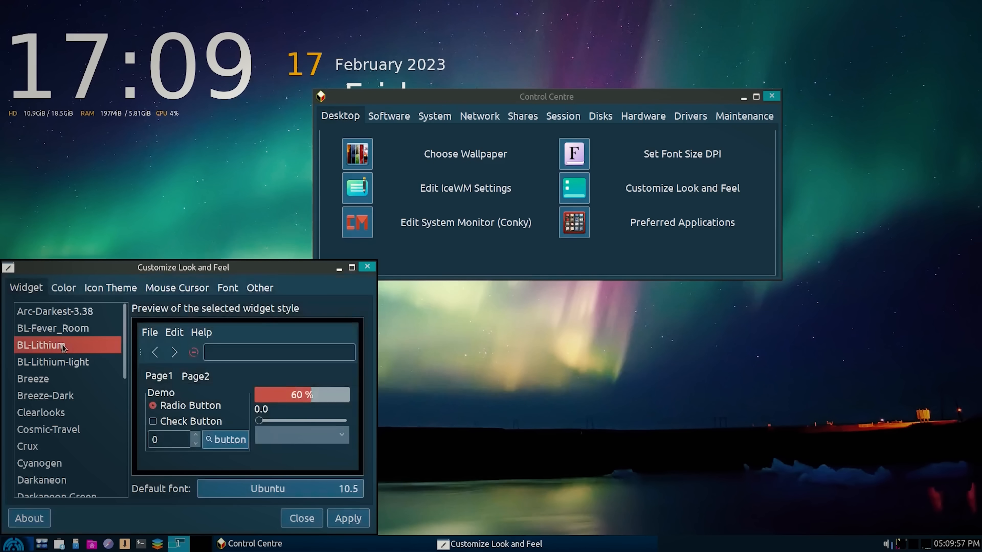
- Close Customize Look and Feel and scroll the Repo Manager individual sources list
left_click(40, 401)
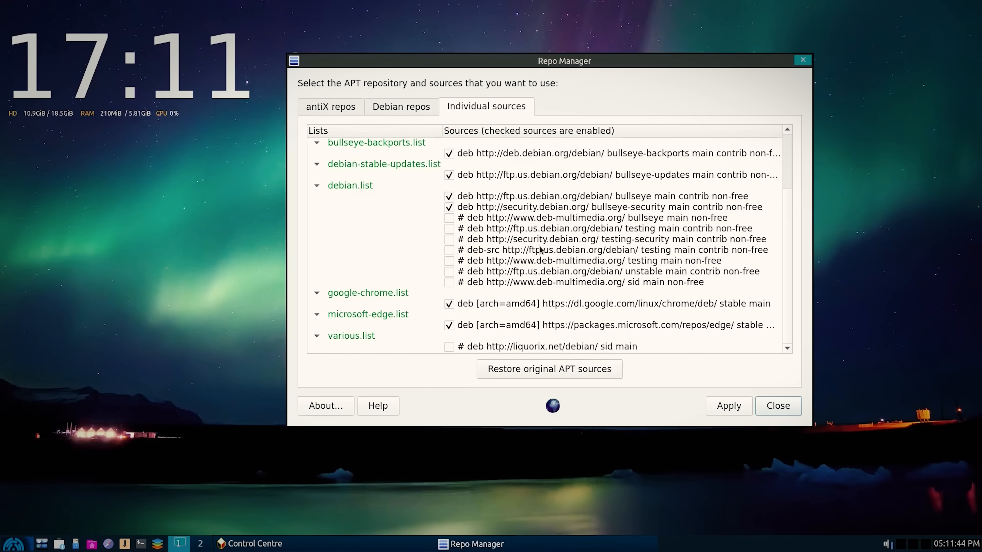
scroll("up", 3)
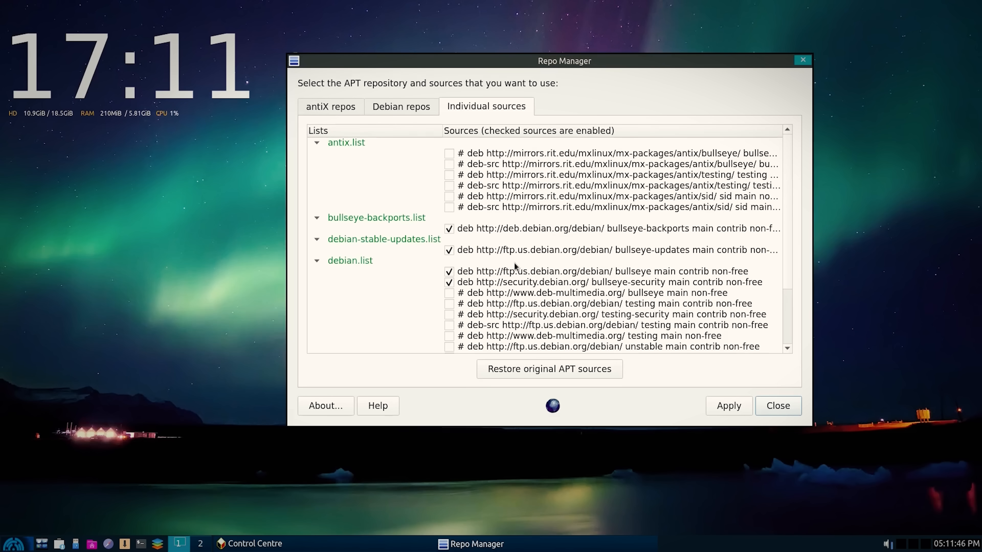